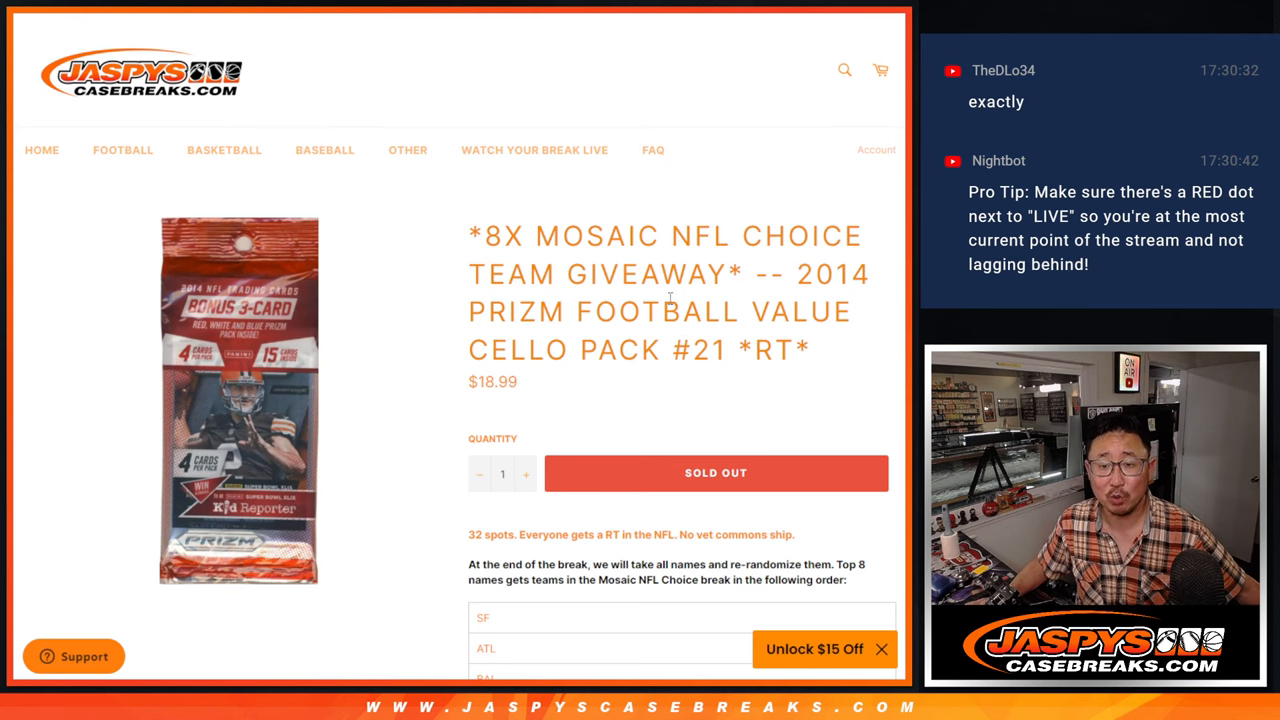
- Shuffle the list of 32 entry names twice in RANDOM.ORG
scroll("down", 3)
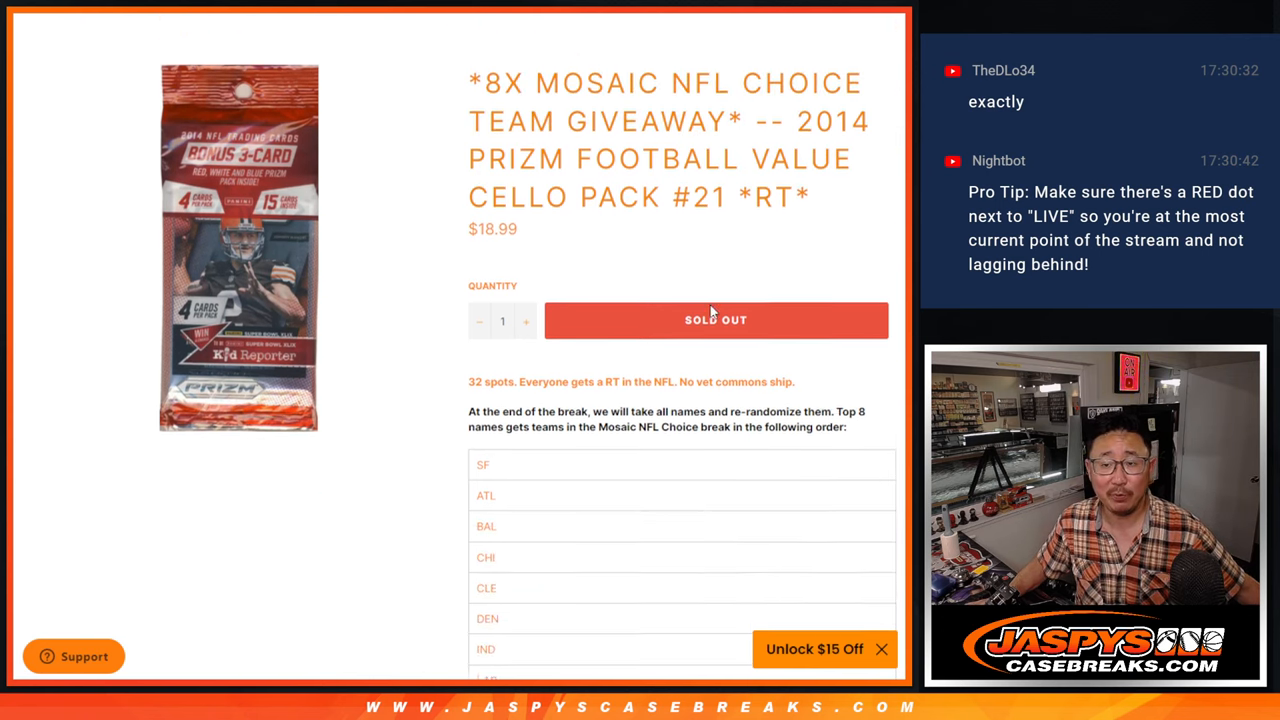
scroll("down", 3)
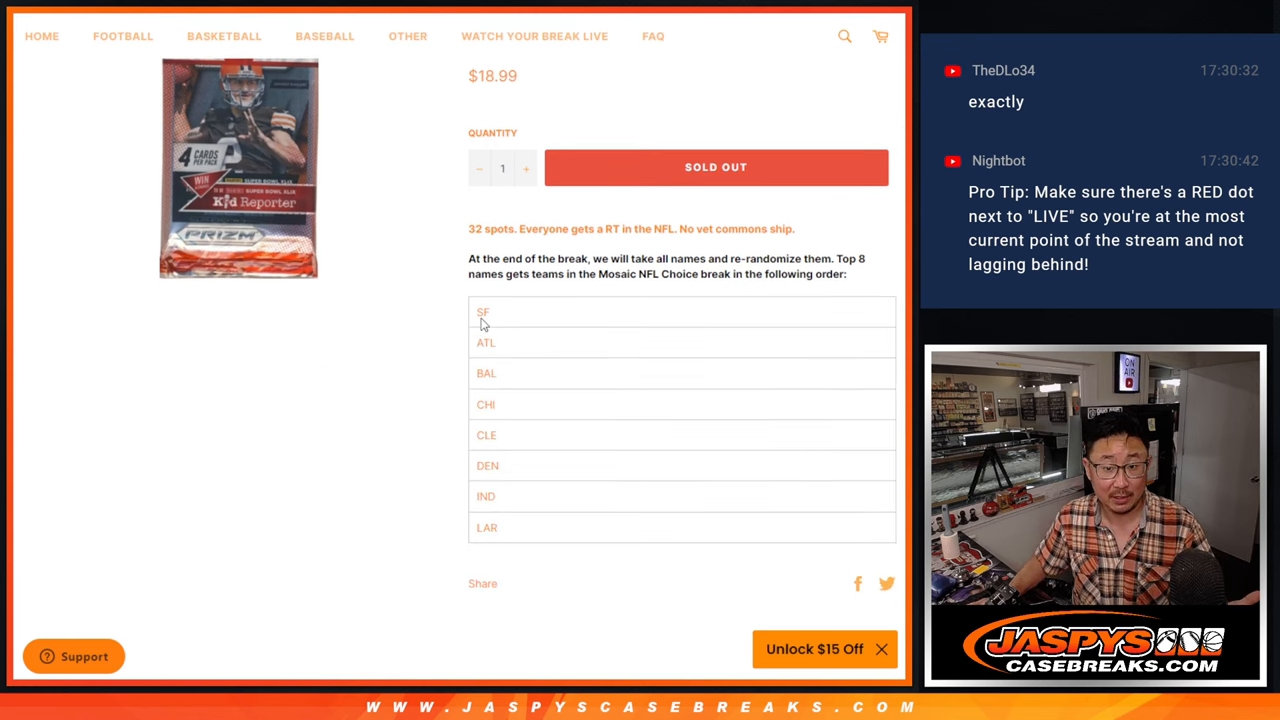
mouse_move(558, 350)
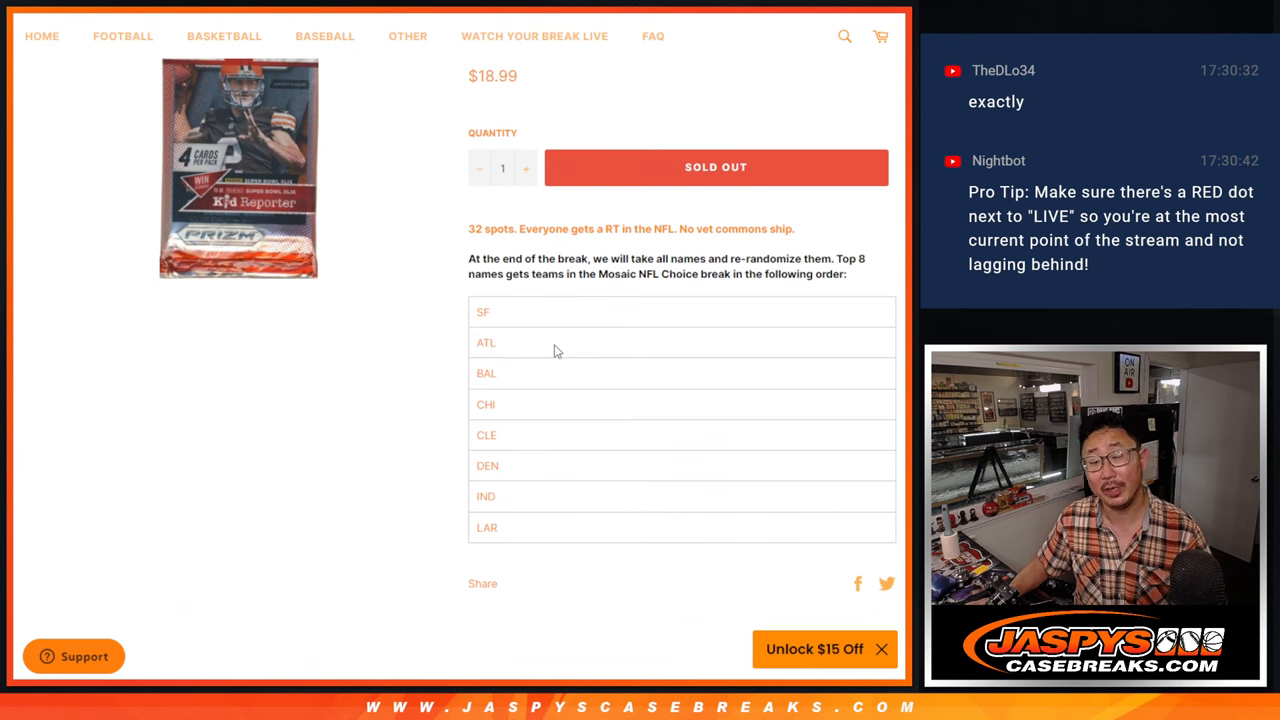
scroll("up", 3)
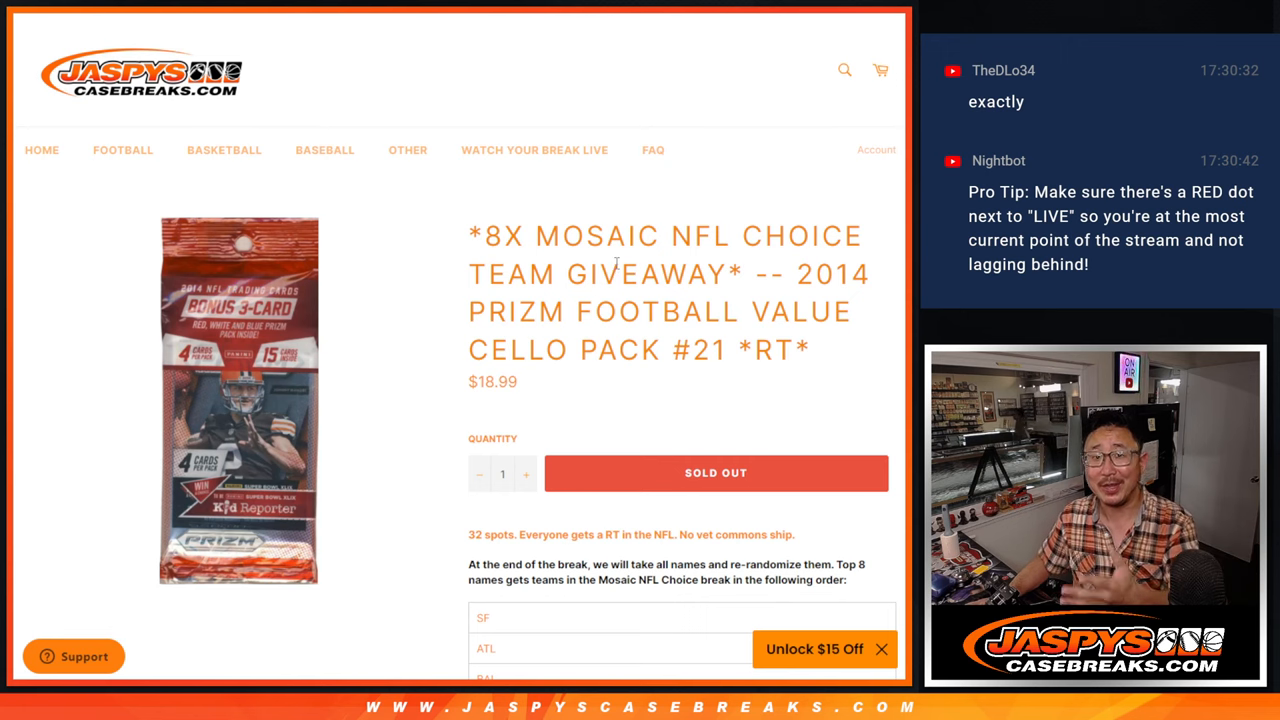
mouse_move(583, 219)
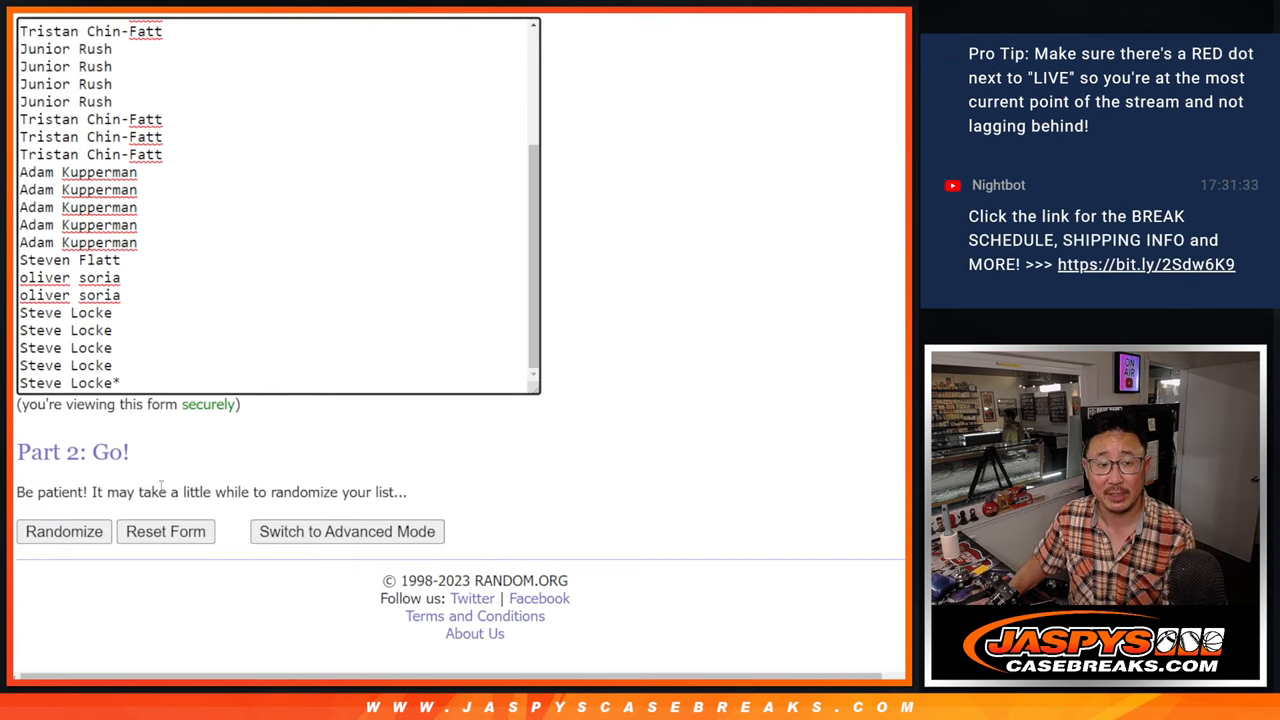
left_click(63, 531)
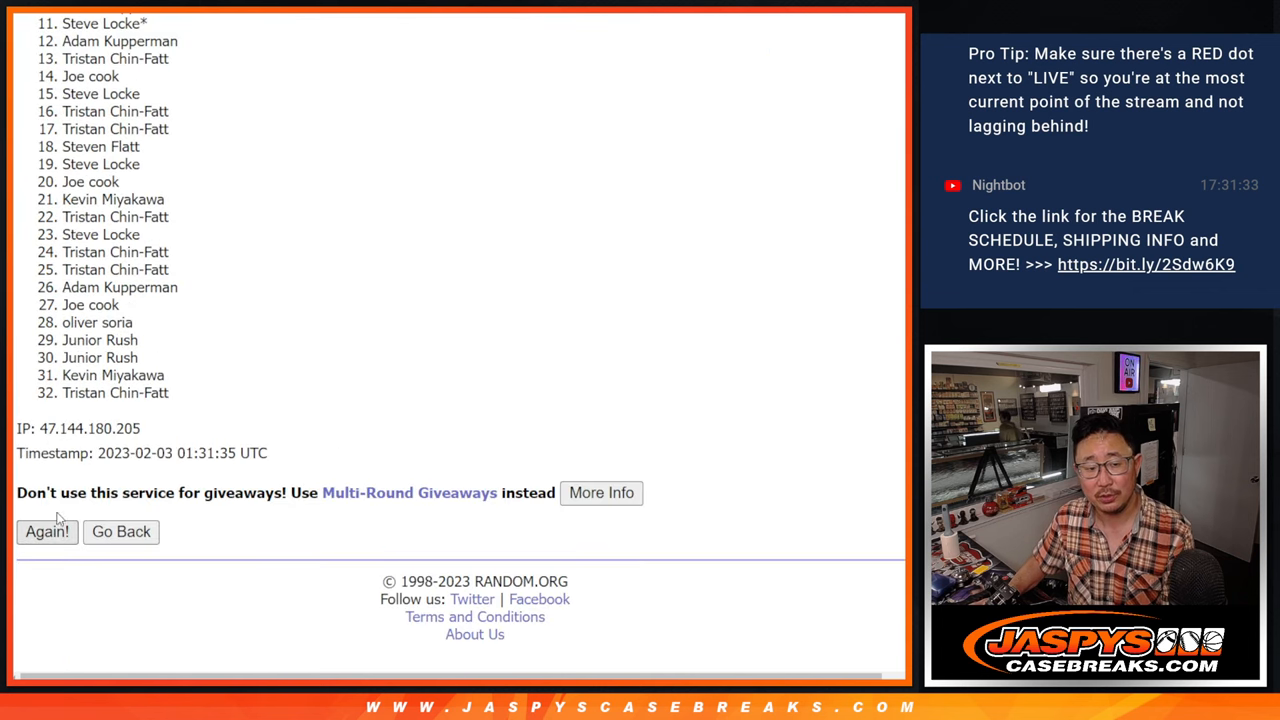
left_click(47, 531)
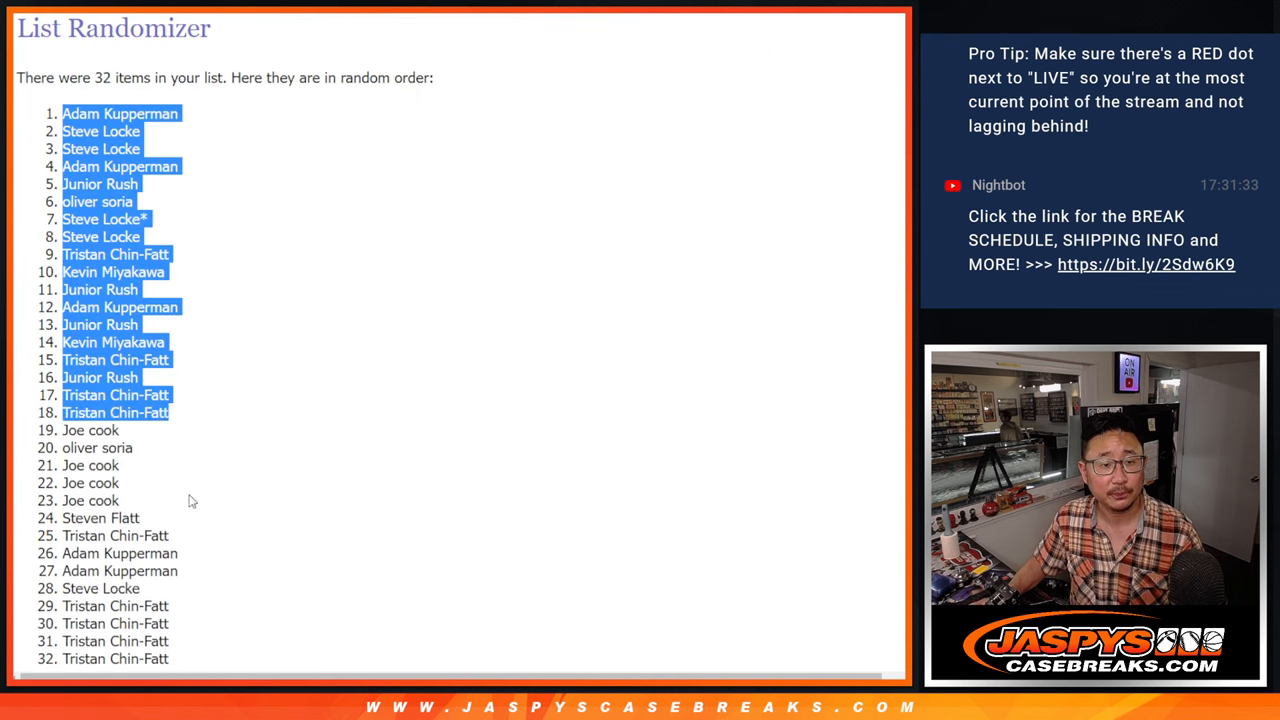
- Shuffle the list of 32 NFL teams into a random order
scroll("down", 3)
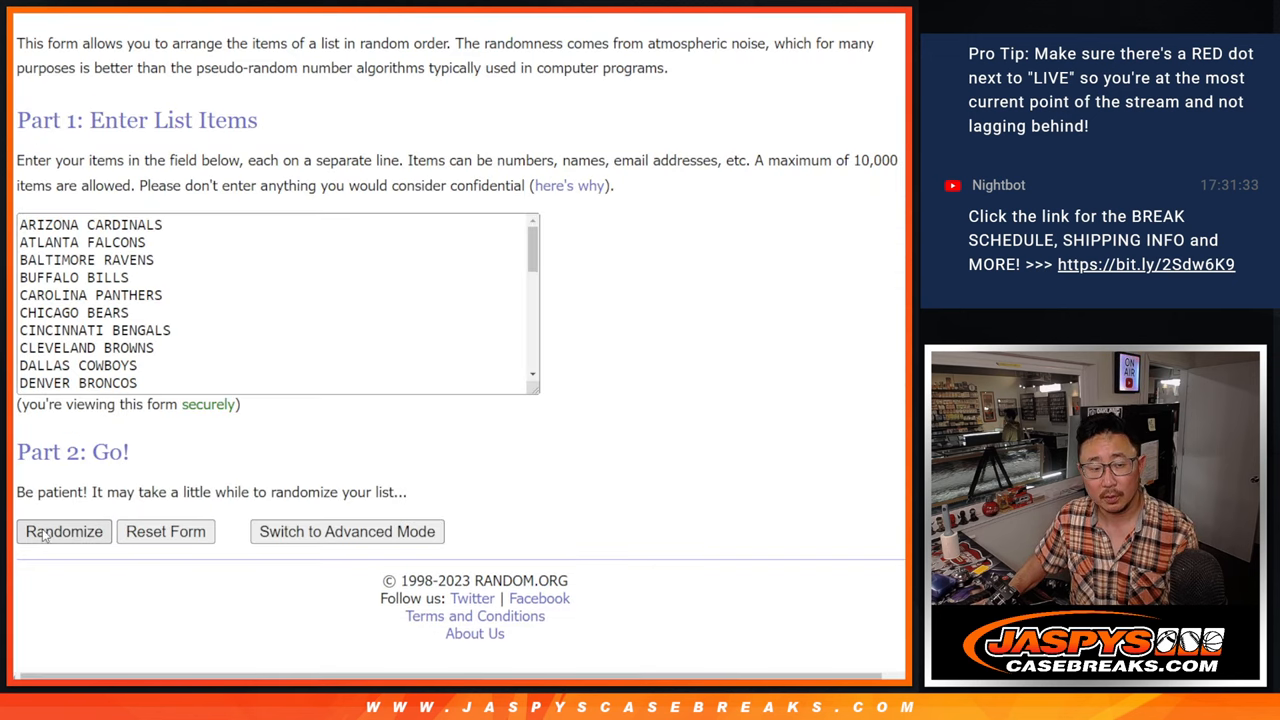
left_click(64, 531)
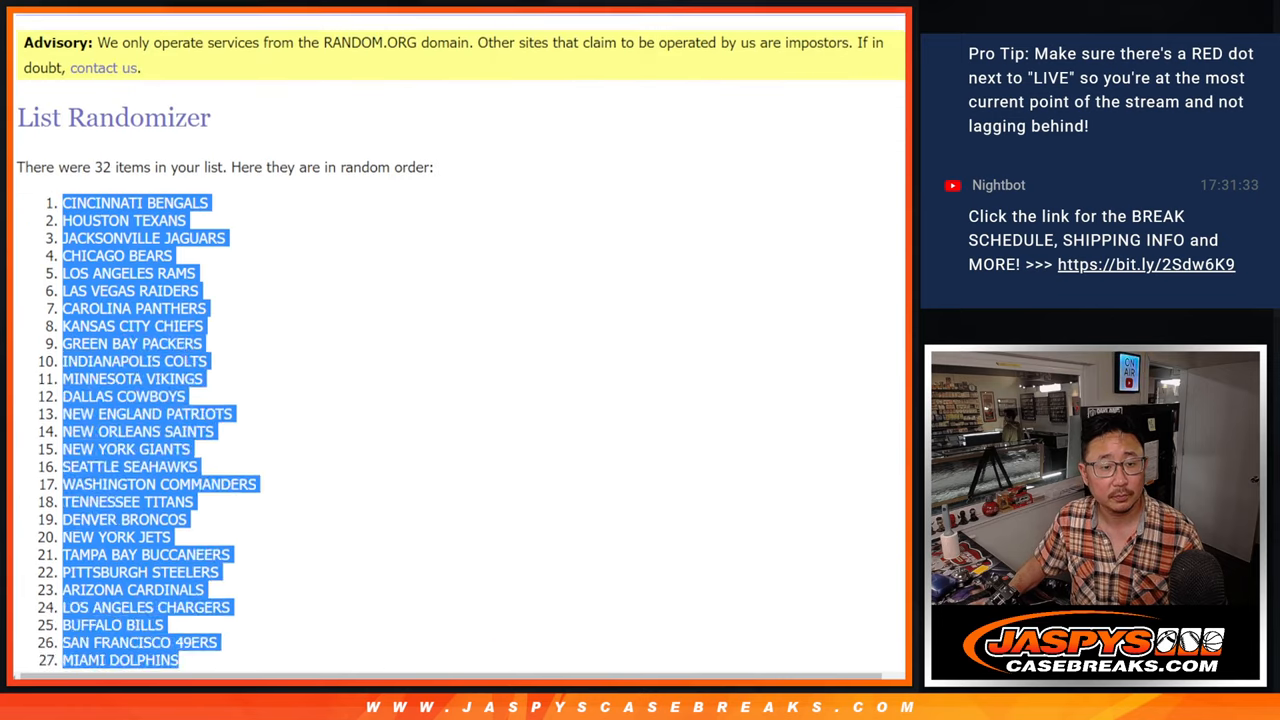
scroll("down", 3)
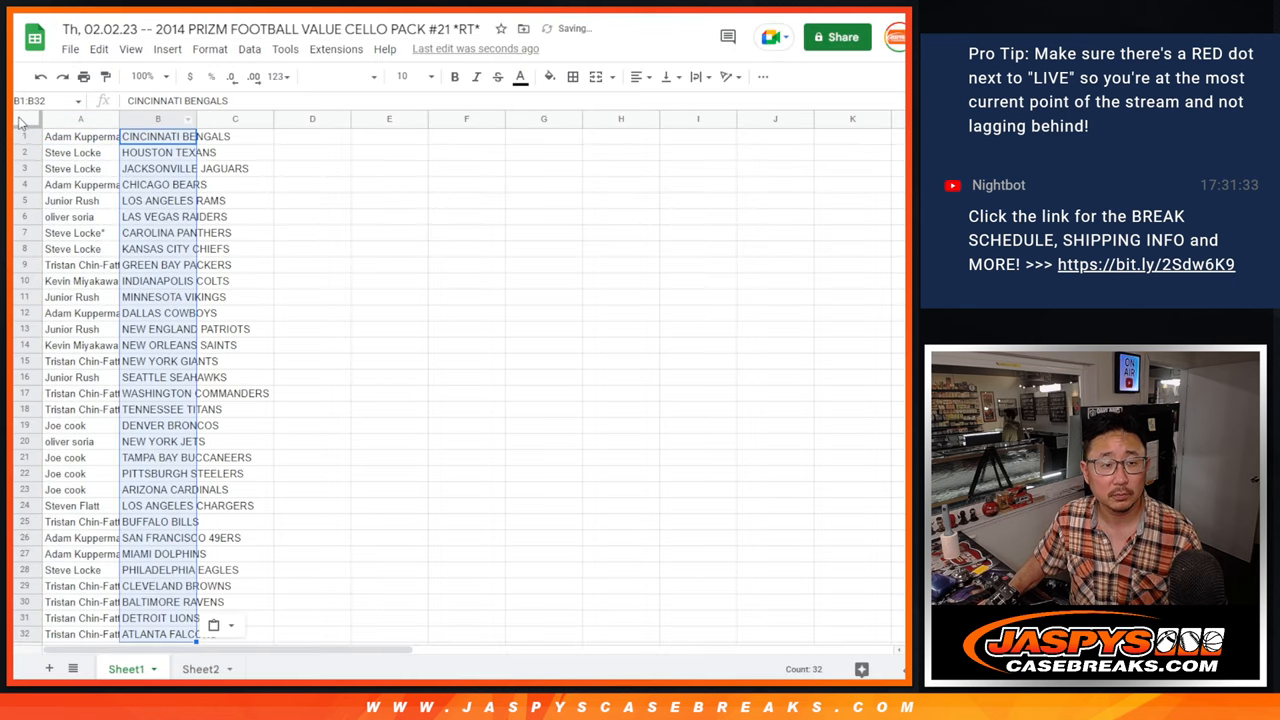
- Select every cell on Sheet1 and set the text to size 12
left_click(402, 76)
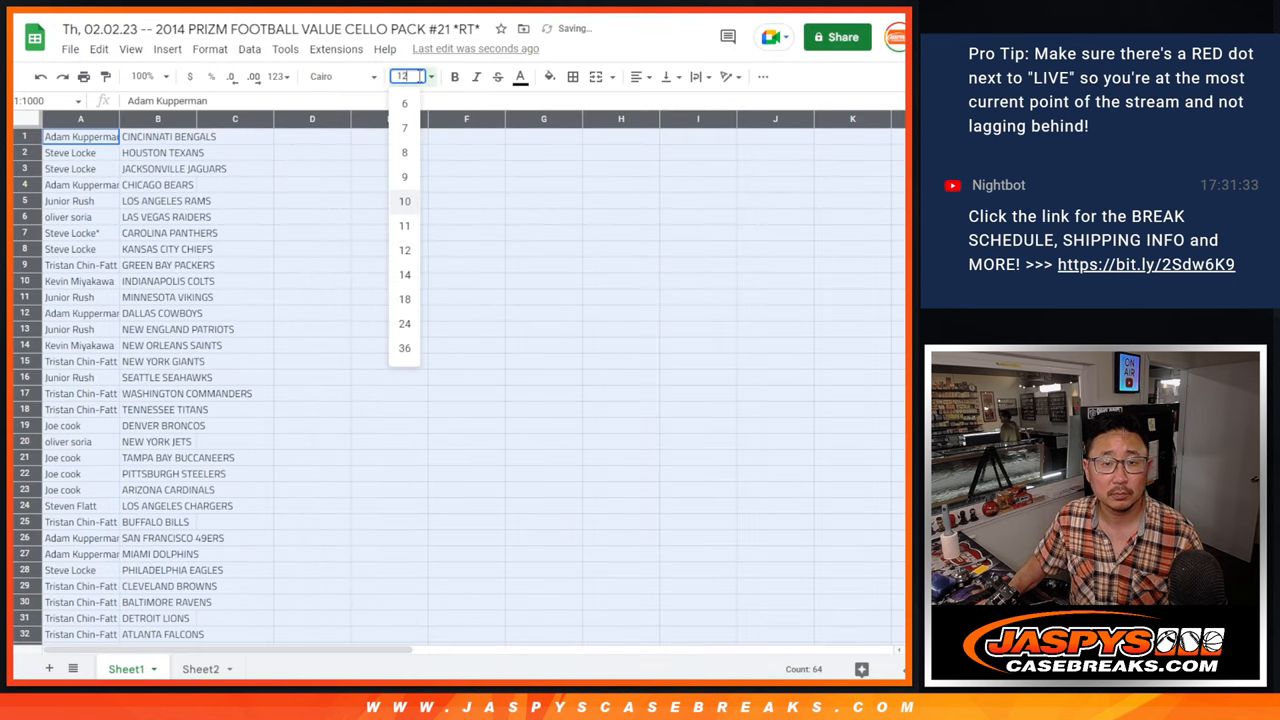
left_click(143, 76)
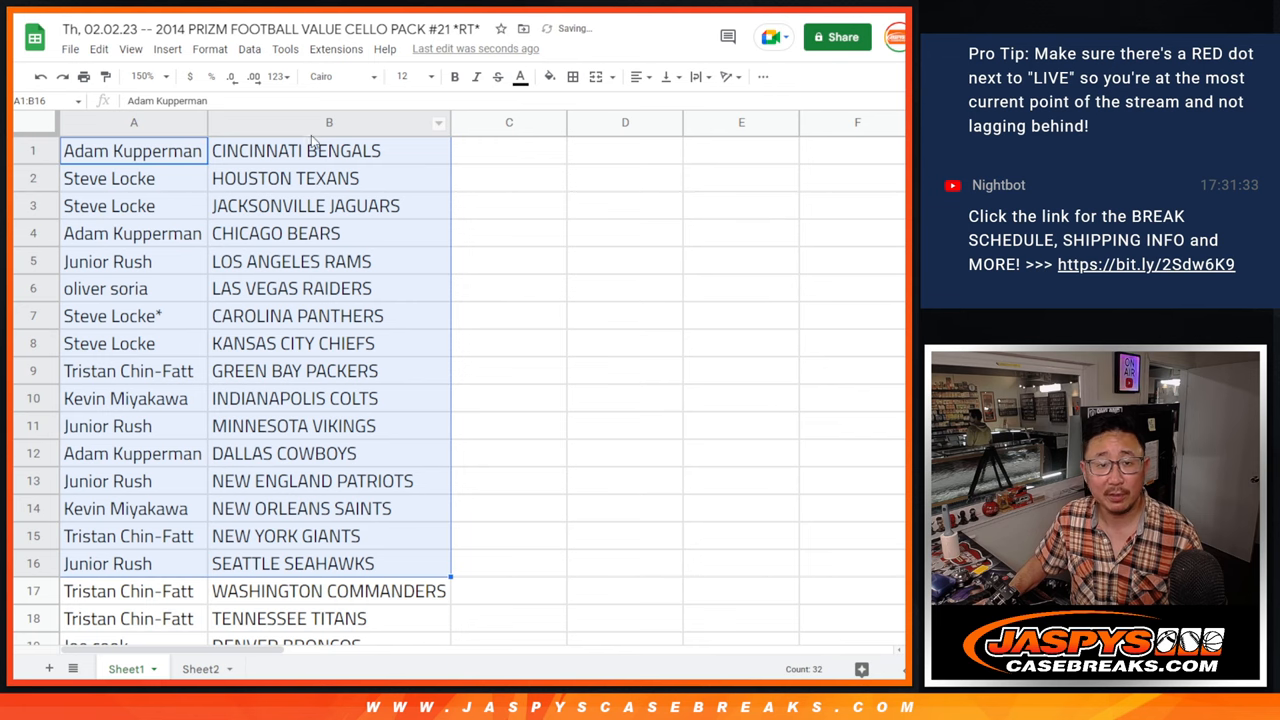
scroll("down", 3)
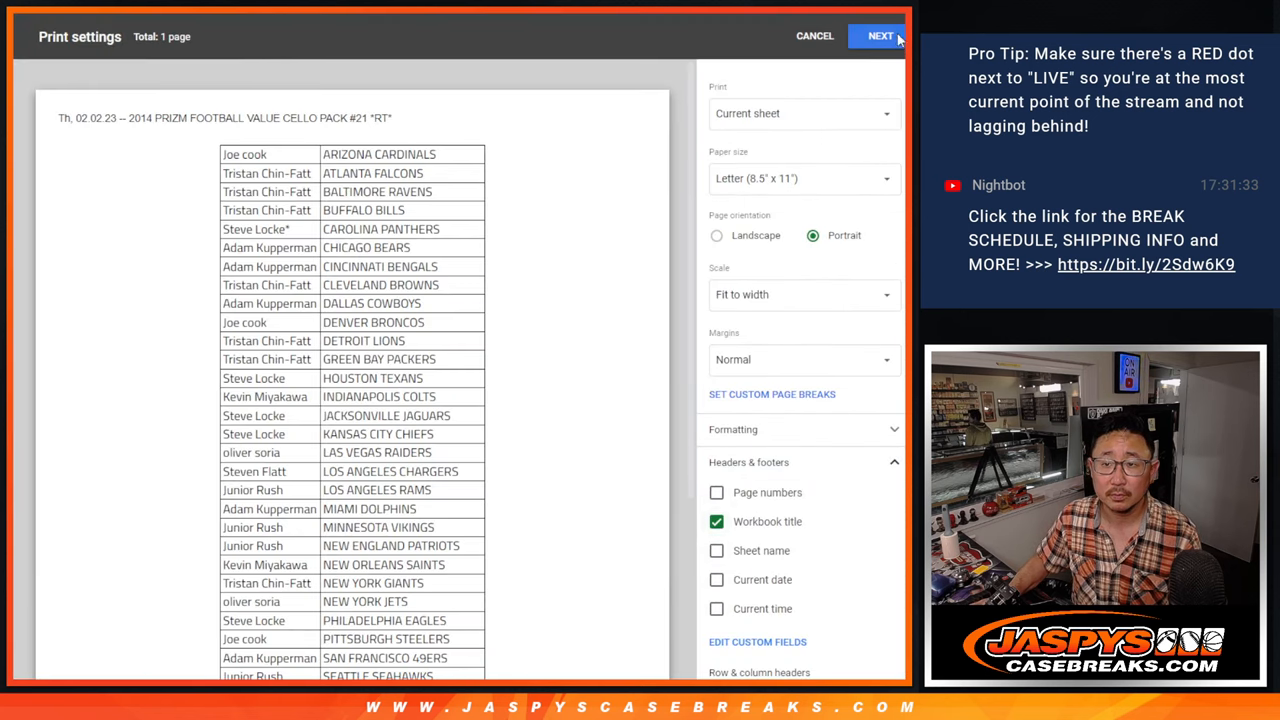
- Print Sheet1's name–team pairings, then move on to Sheet2's team abbreviations
left_click(814, 36)
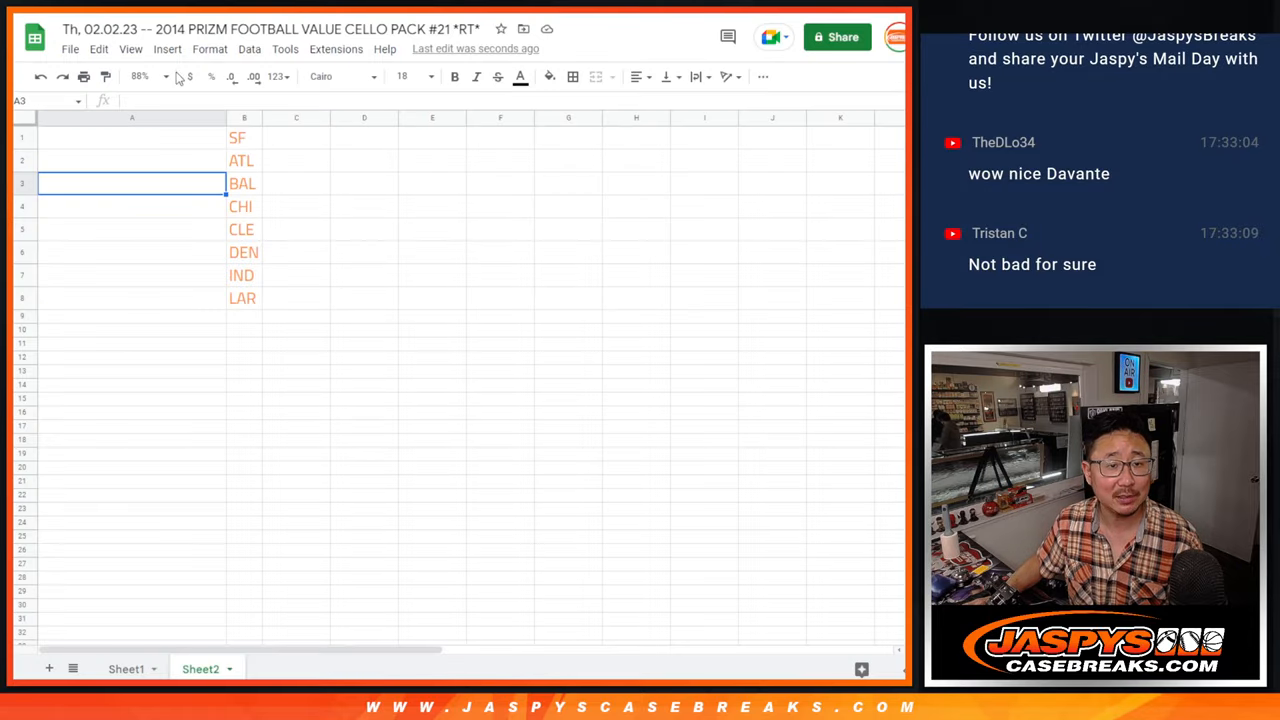
left_click(140, 76)
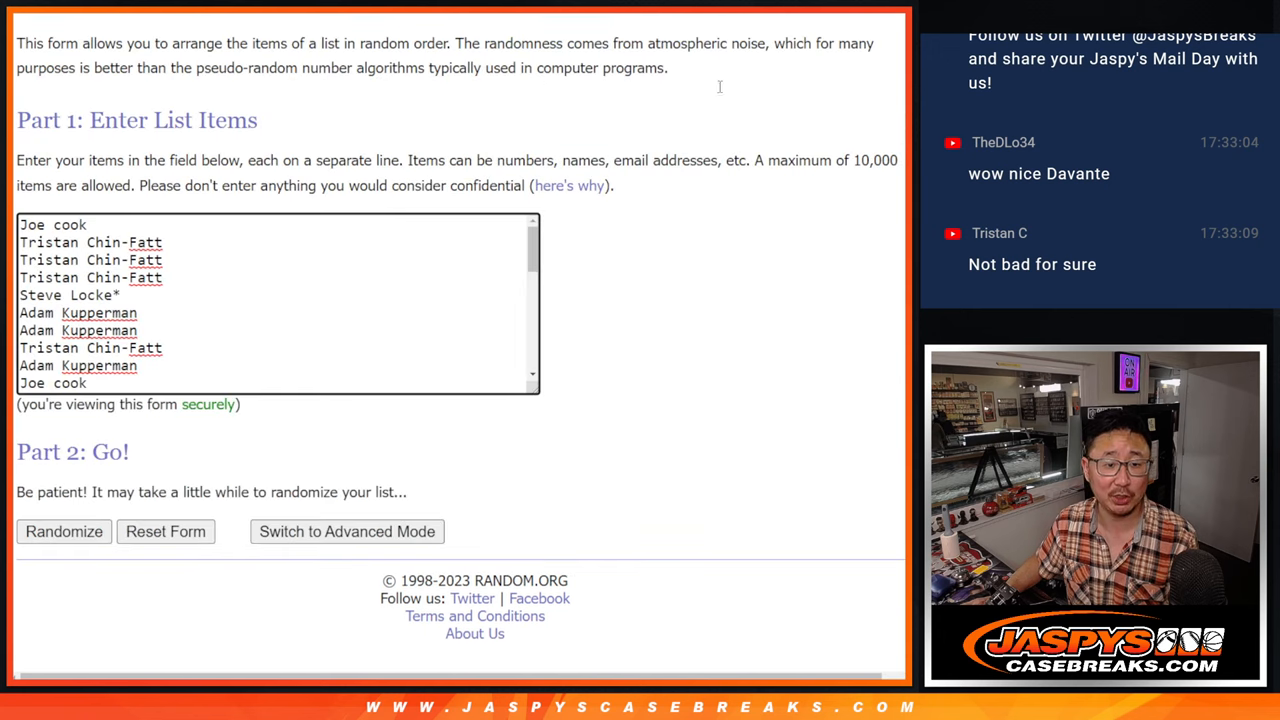
- Repeatedly shuffle the 32 team-ordered names until a final random order shows
left_click(63, 531)
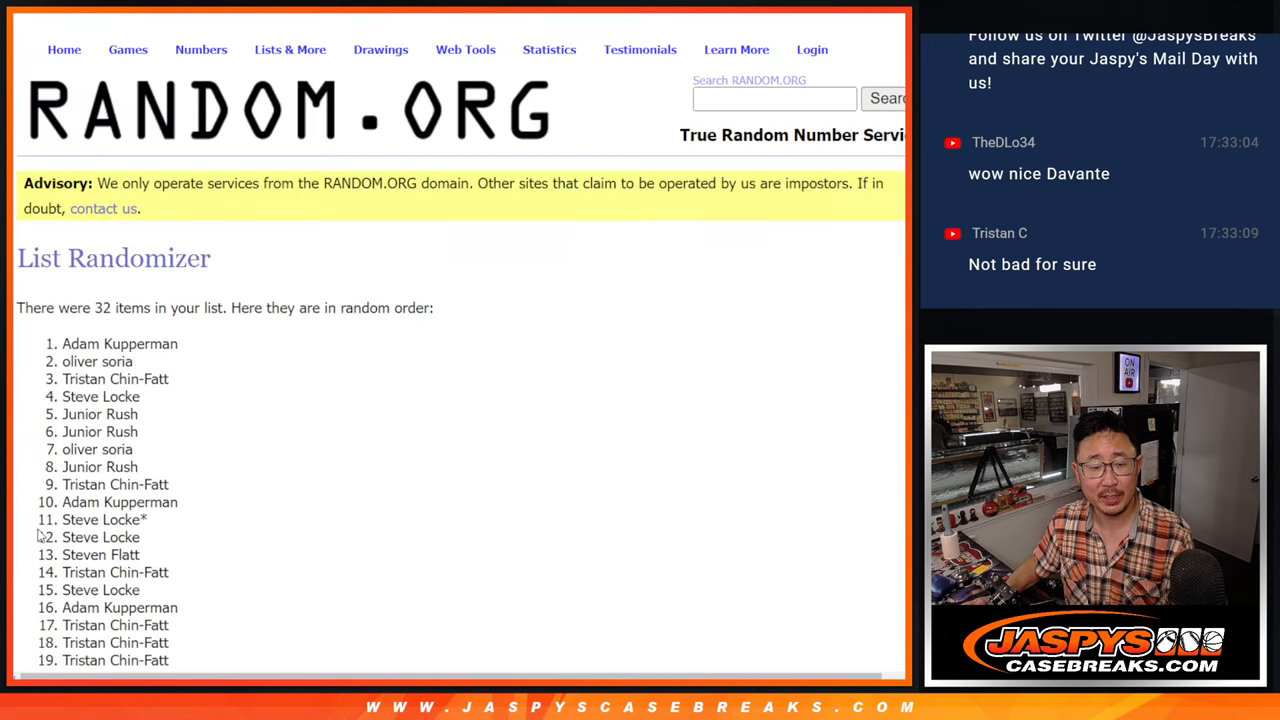
scroll("down", 3)
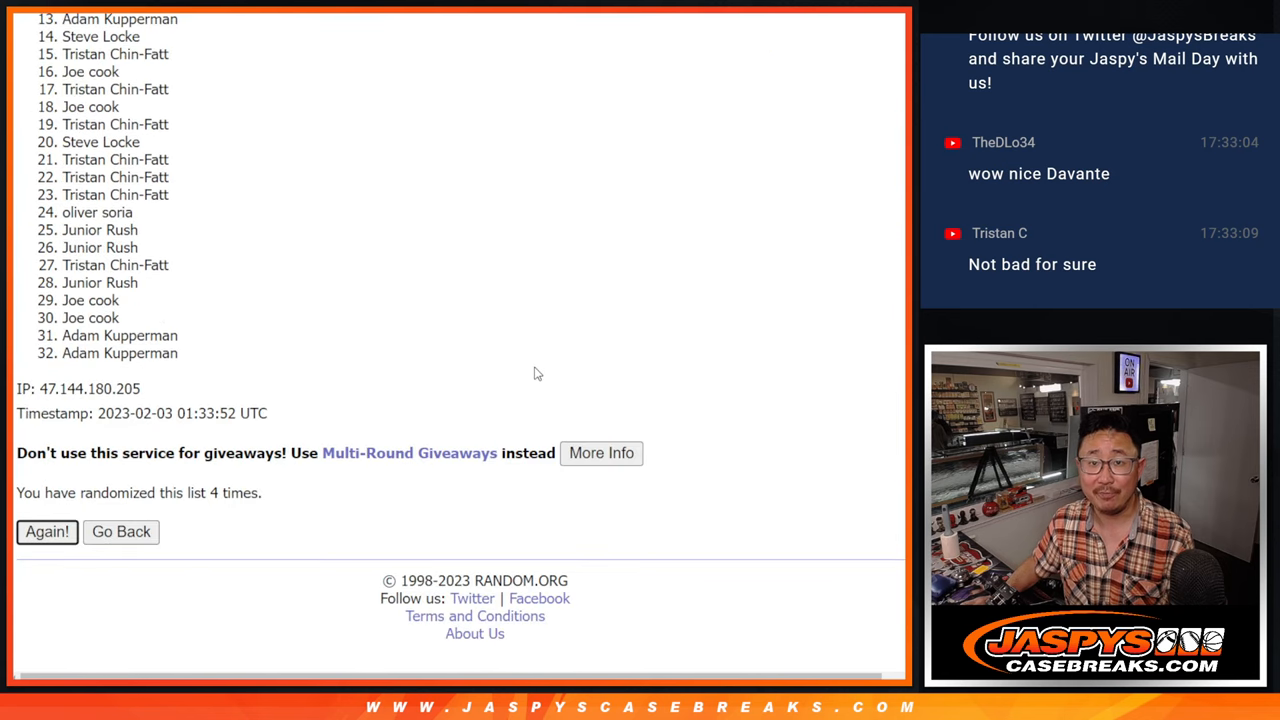
left_click(47, 531)
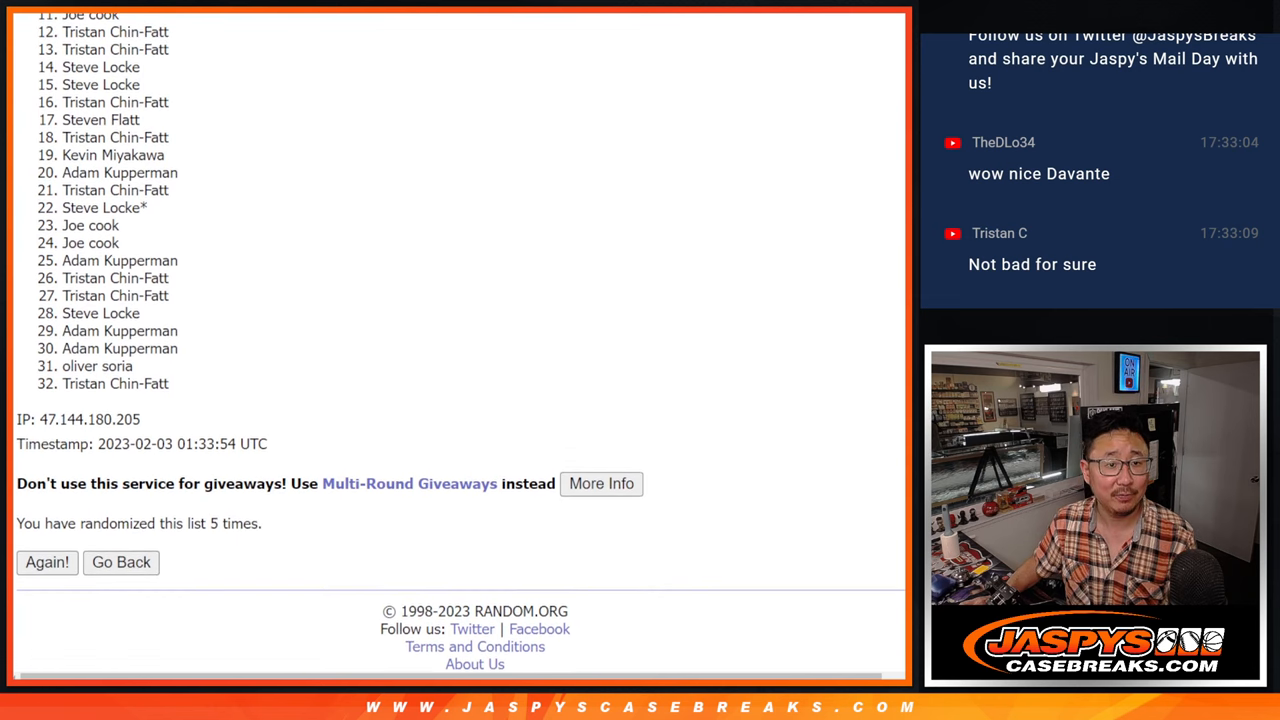
scroll("up", 3)
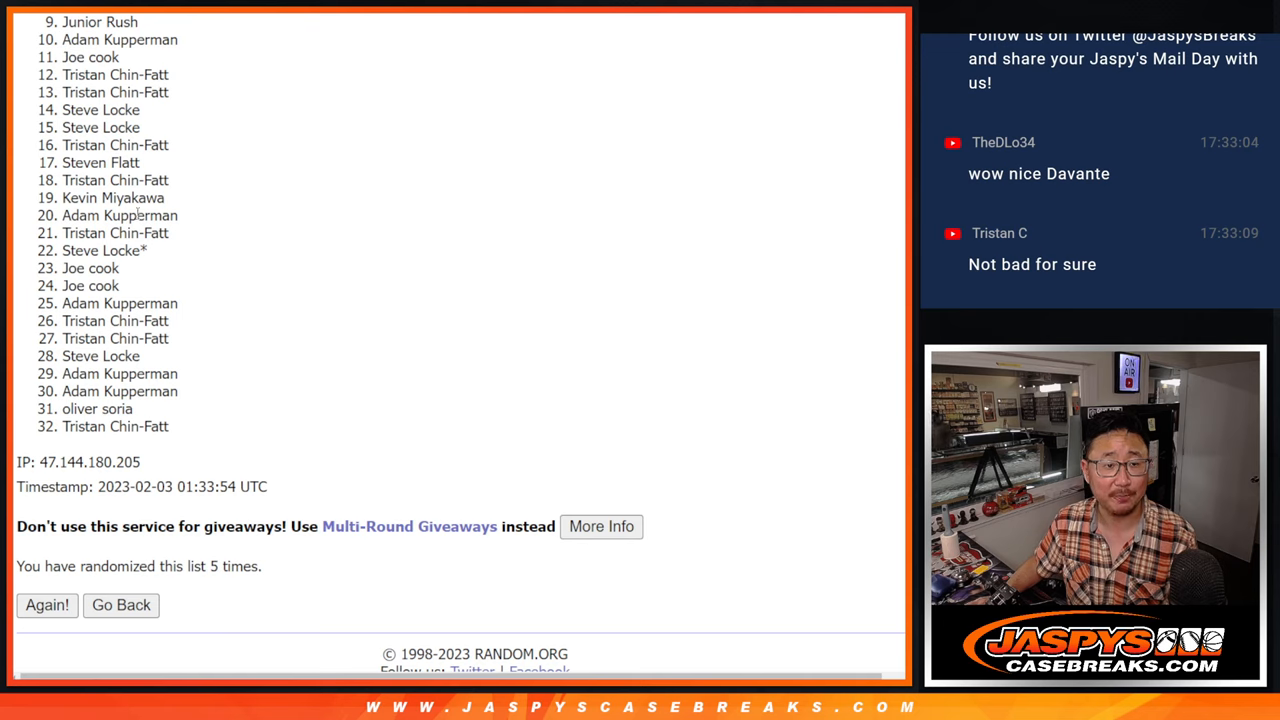
mouse_move(688, 405)
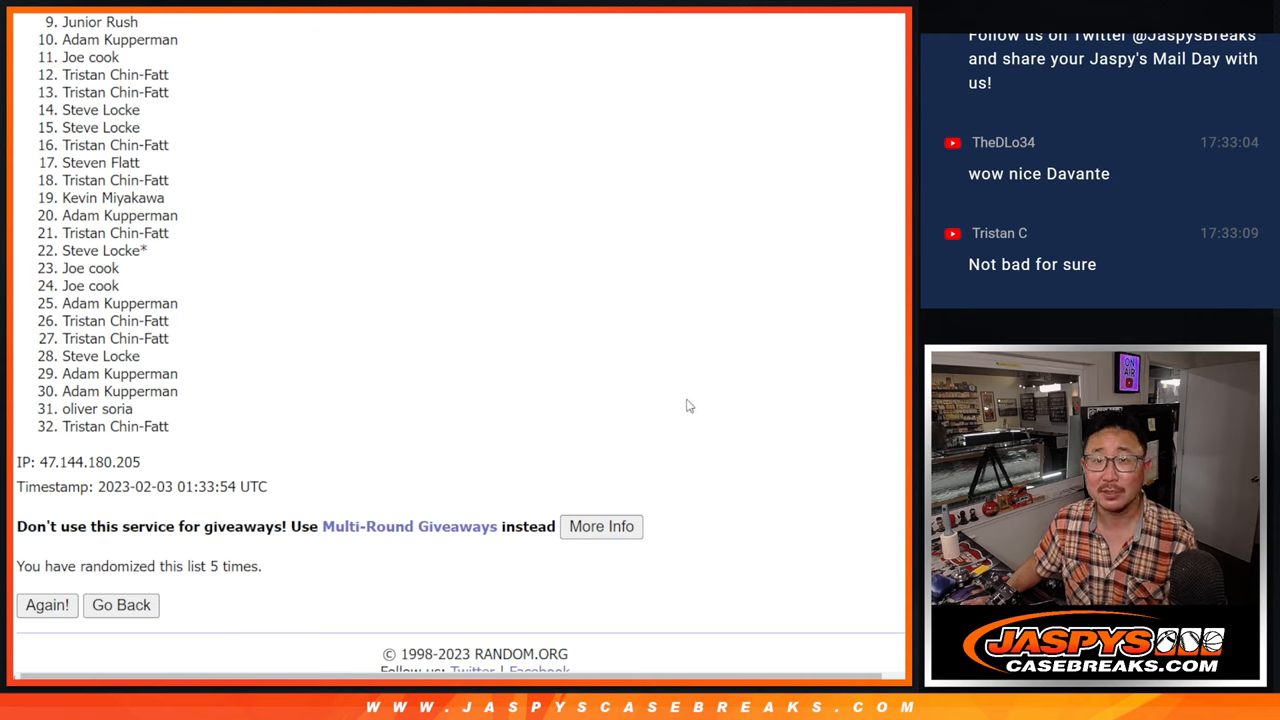
mouse_move(815, 349)
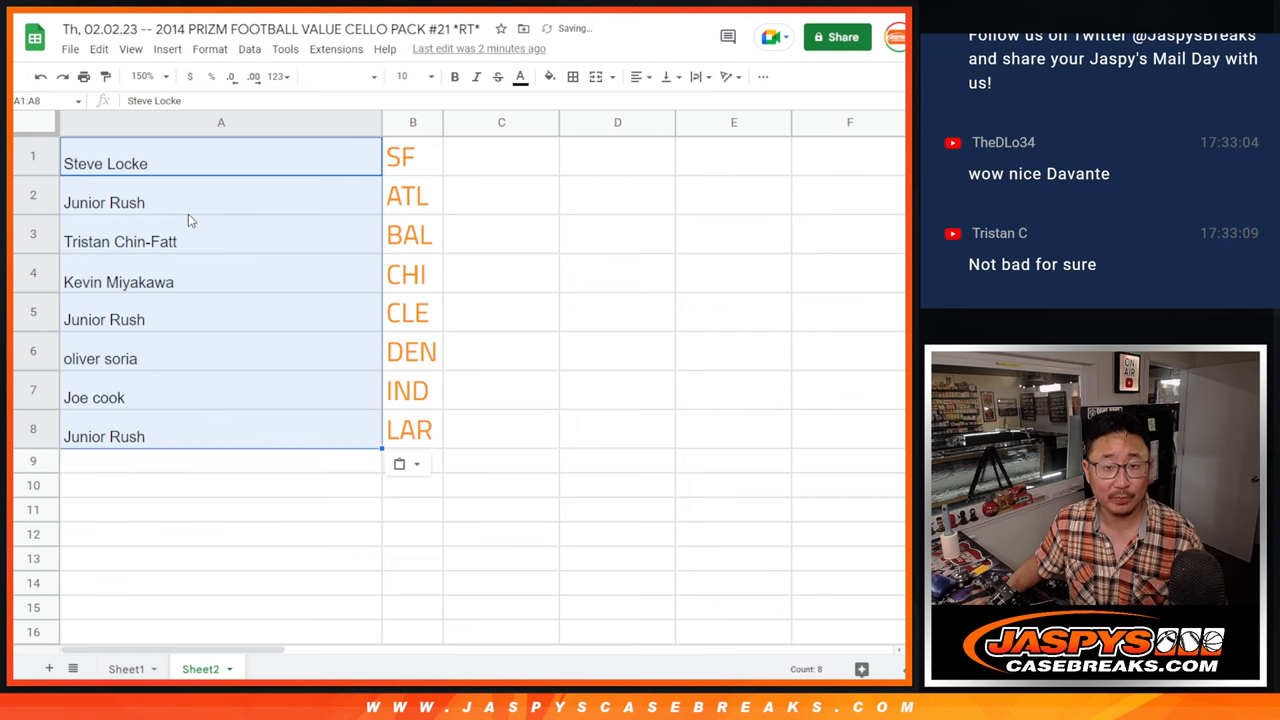
- Enlarge the eight winner names in A1:A8 to font size 18
left_click(402, 76)
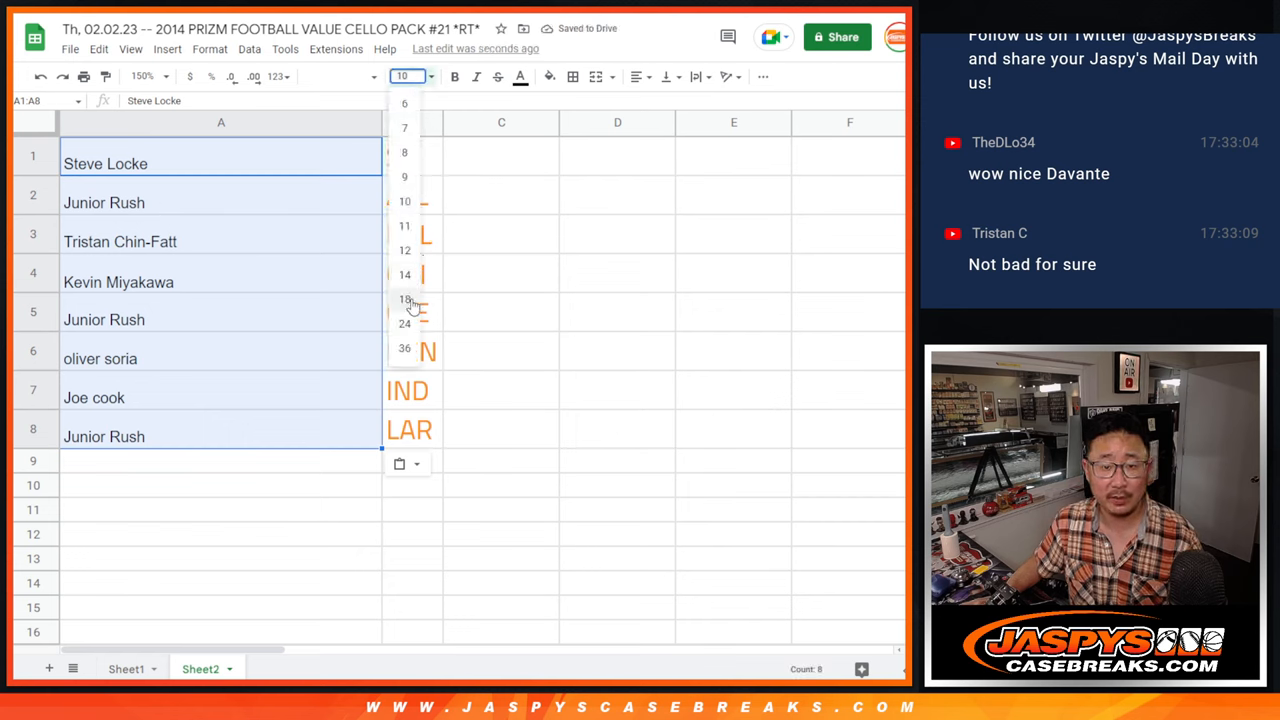
left_click(404, 299)
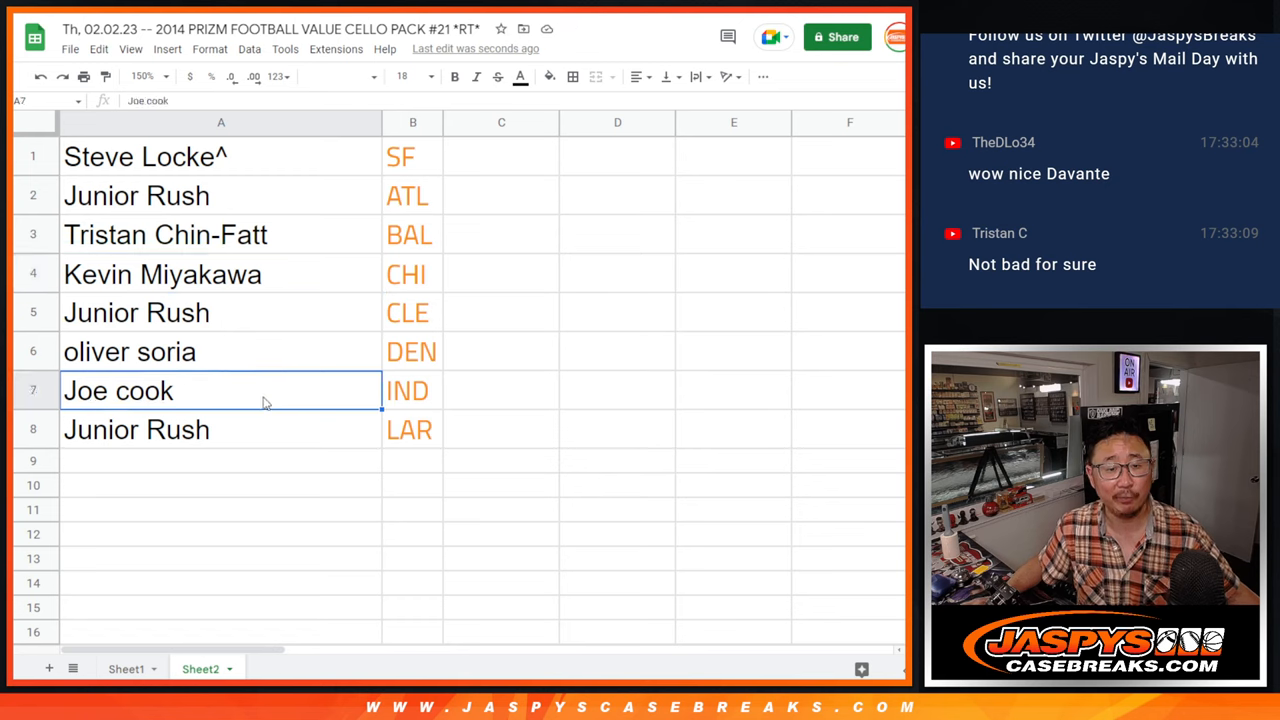
left_click(220, 429)
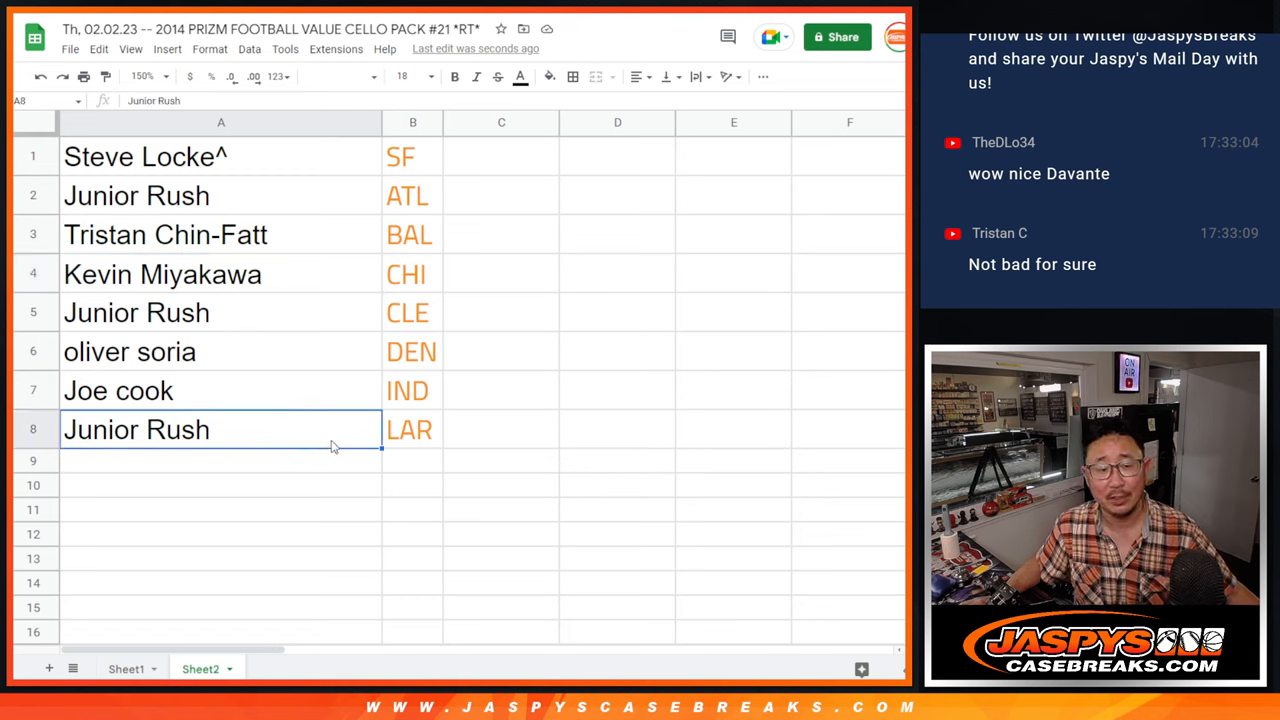